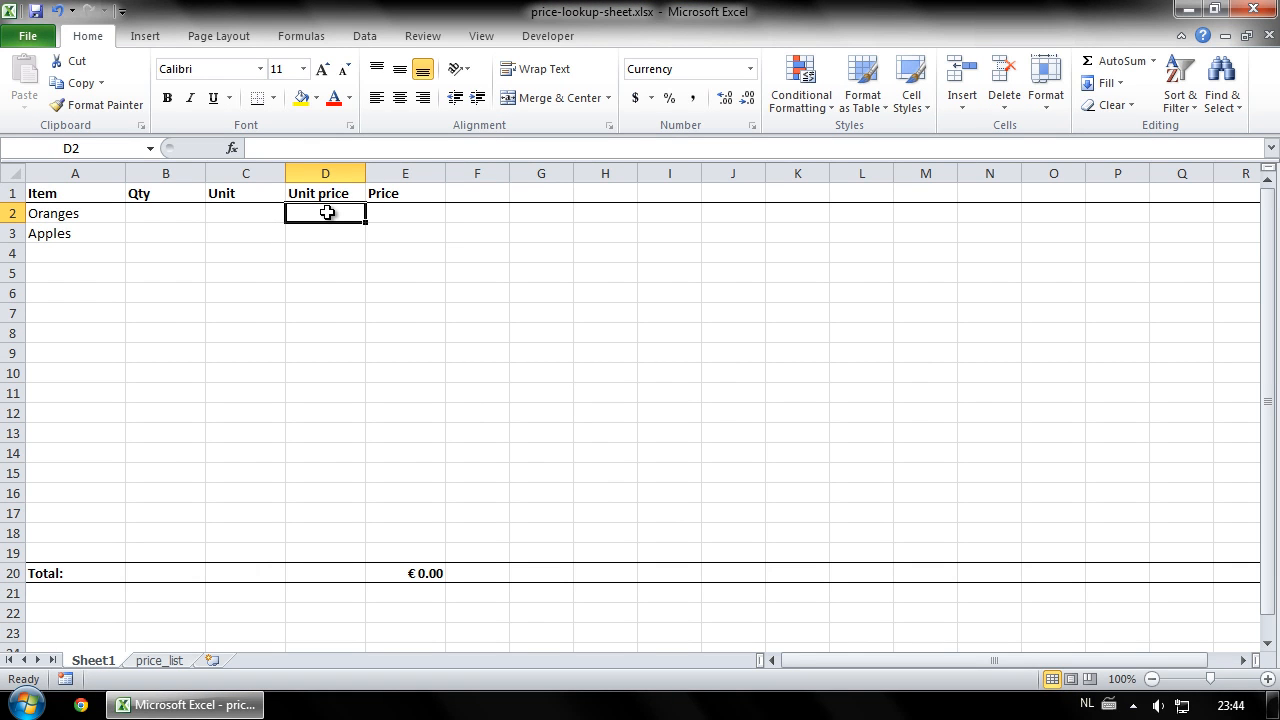
{"action": "mouse_move", "coordinate": [130, 224]}
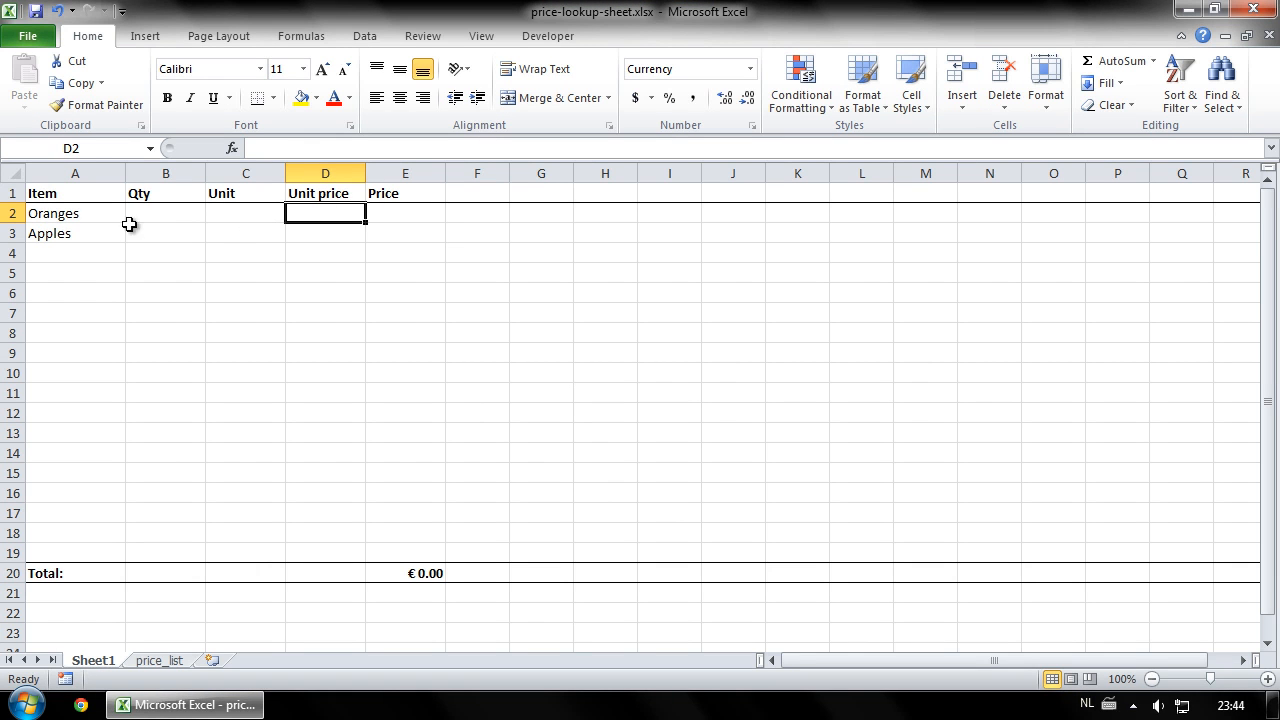
{"action": "mouse_move", "coordinate": [318, 212]}
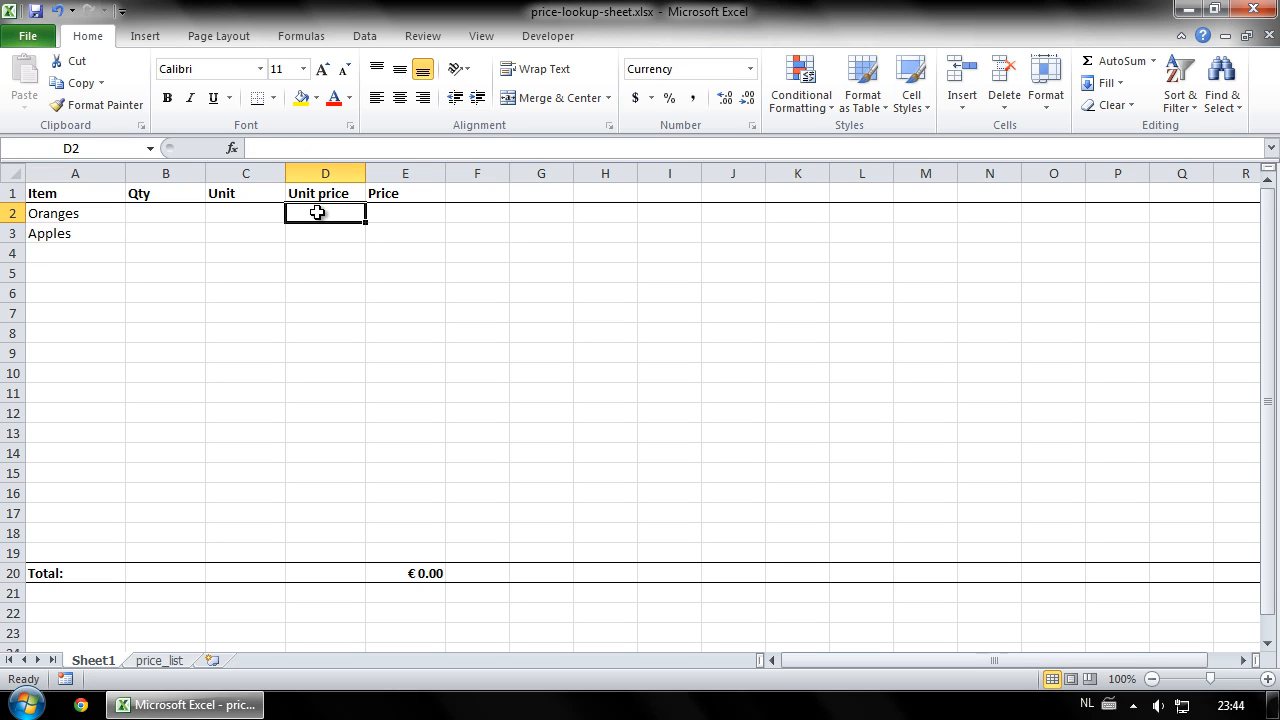
{"action": "mouse_move", "coordinate": [312, 212]}
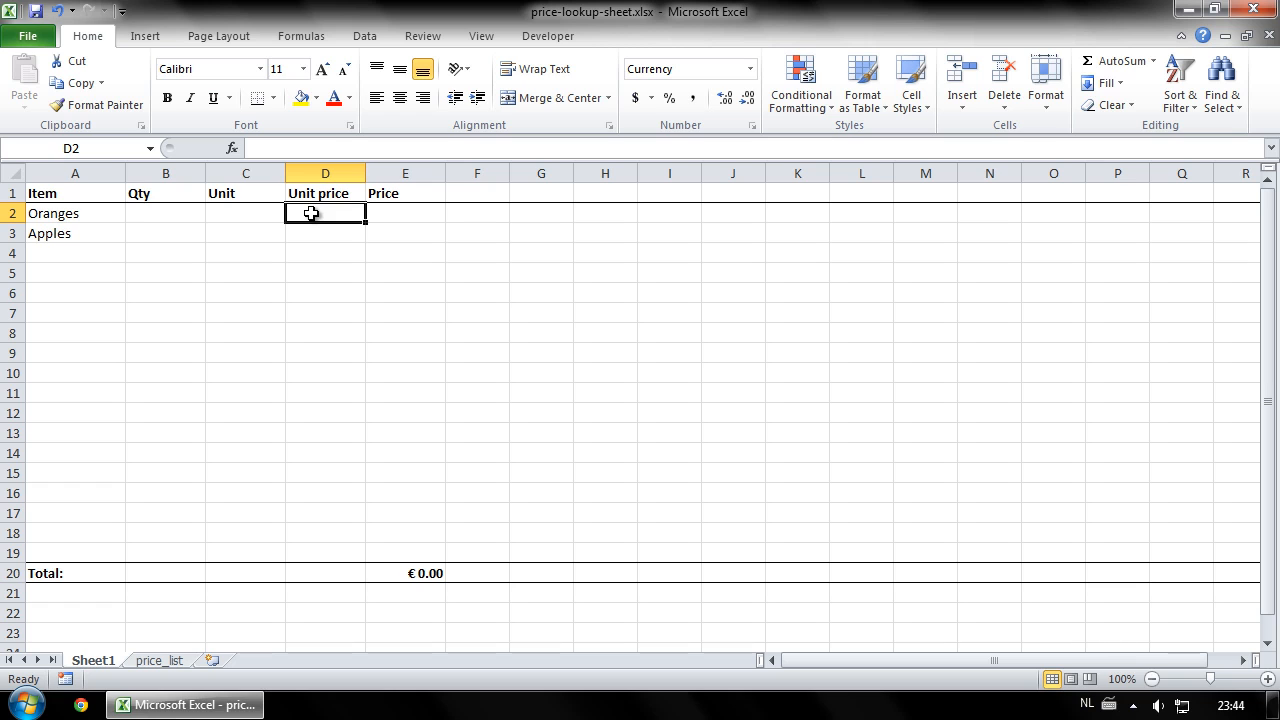
Step: Start =VLOOKUP( in D2 with the Oranges cell A2 as the lookup value
{"action": "type", "text": "="}
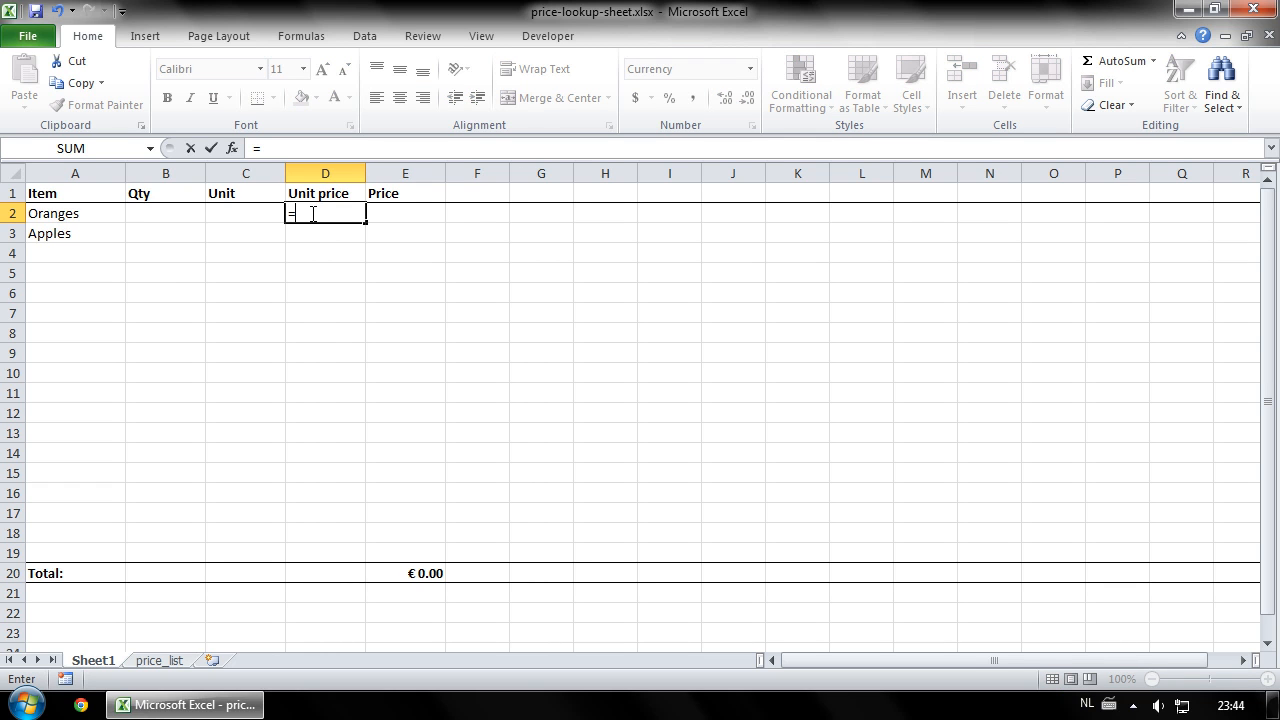
{"action": "type", "text": "VLOOKUP"}
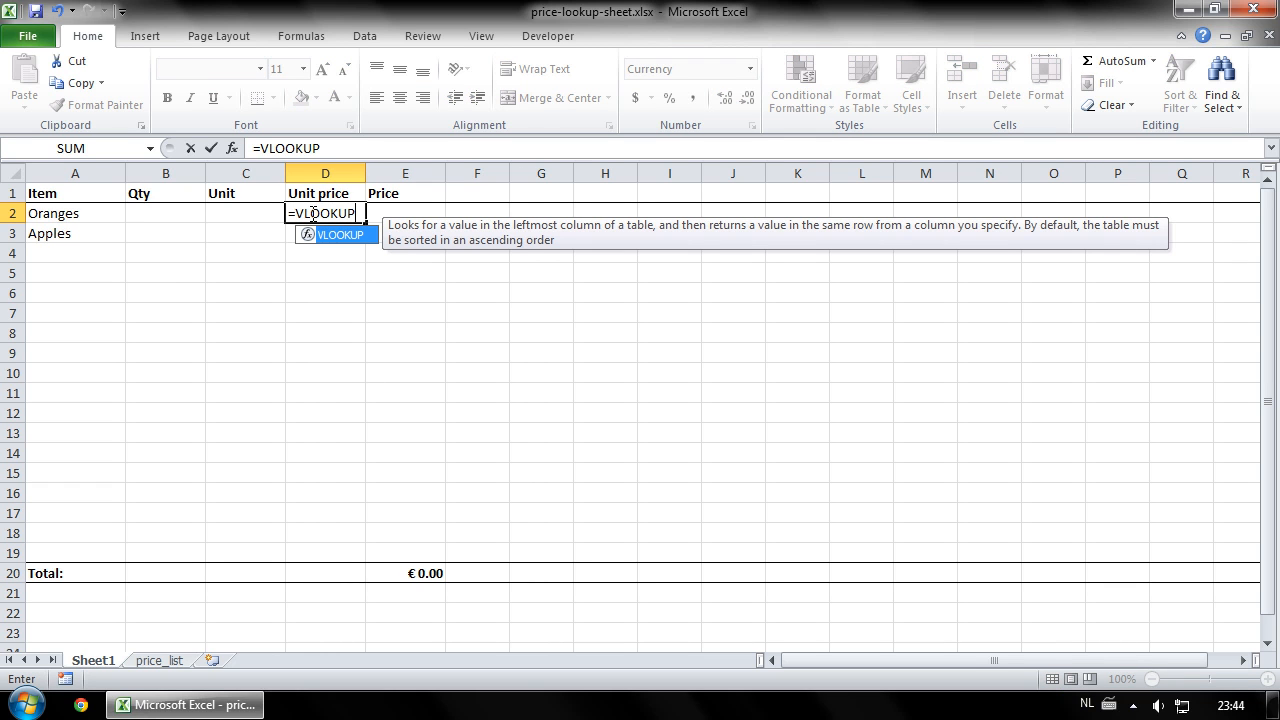
{"action": "type", "text": "("}
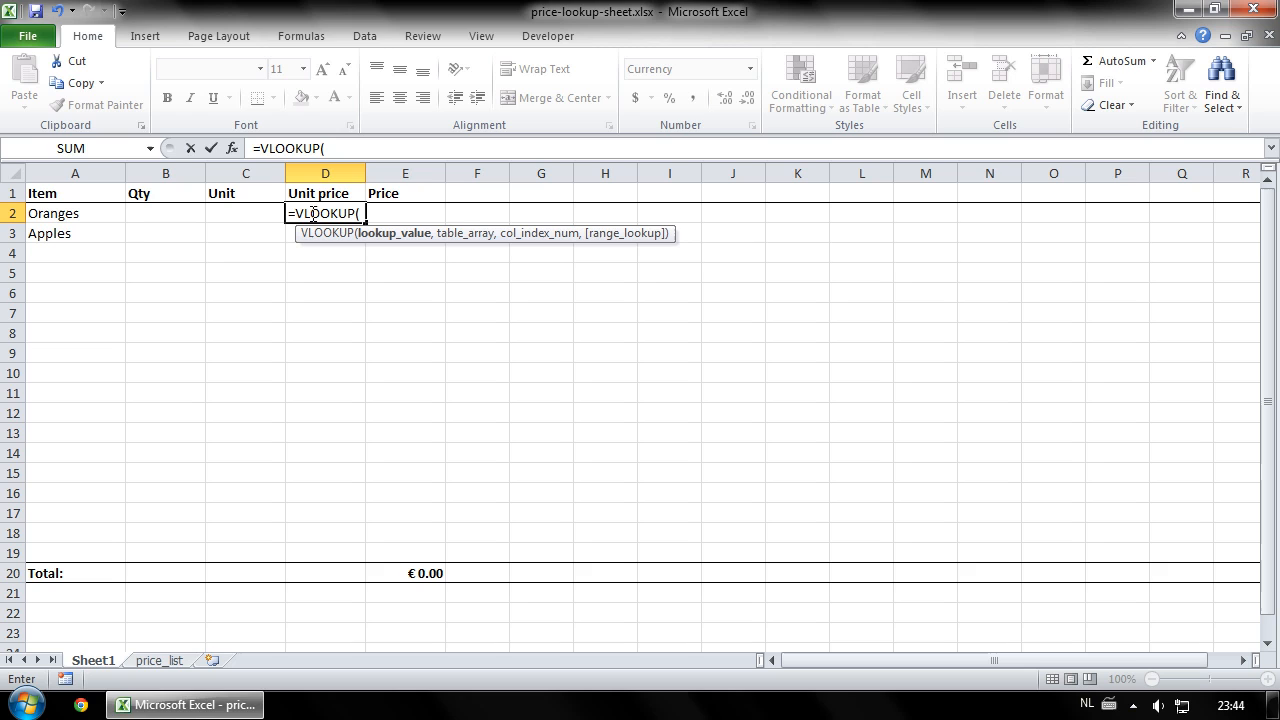
{"action": "mouse_move", "coordinate": [96, 214]}
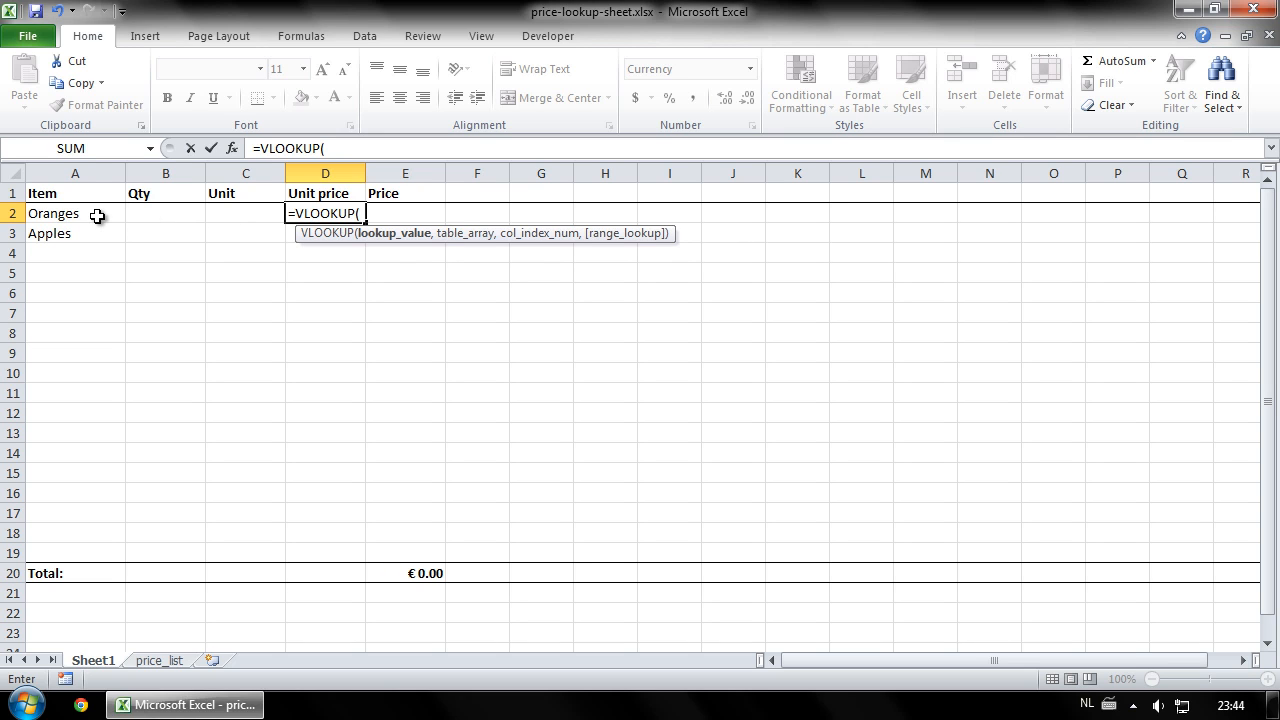
{"action": "left_click", "coordinate": [74, 212]}
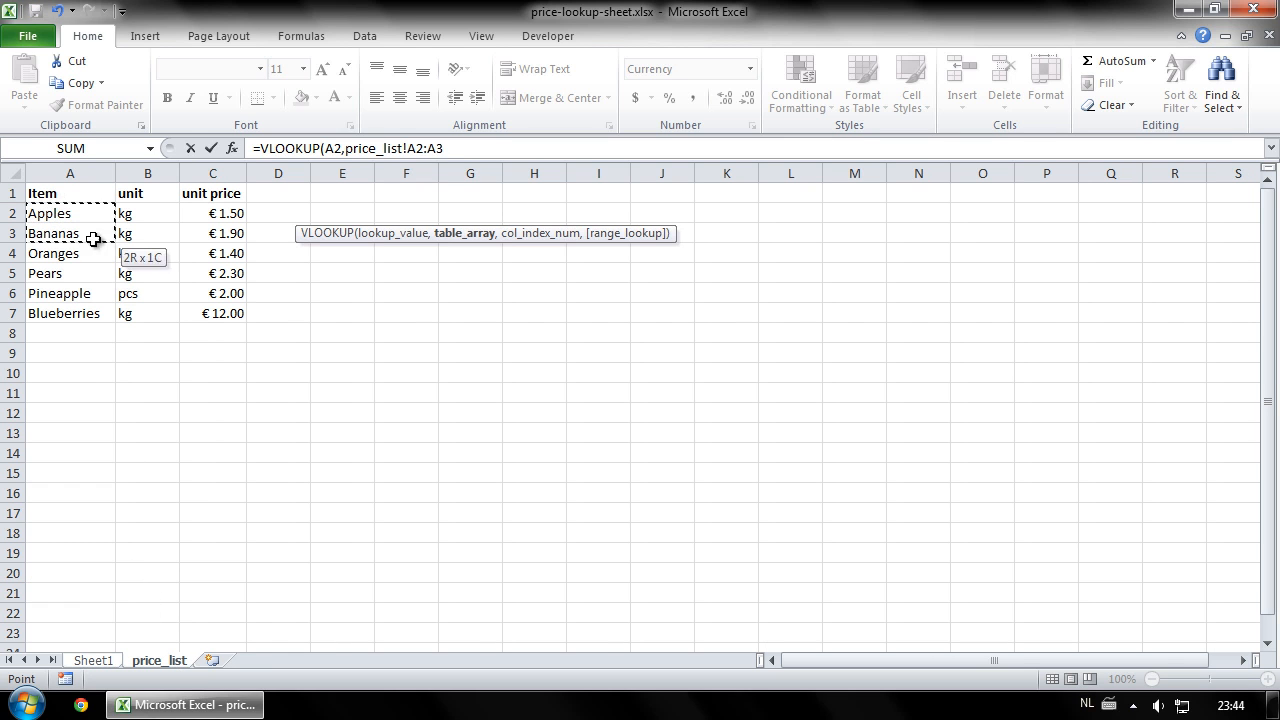
Step: Use price_list!A2:C7 as the lookup table range
{"action": "left_click_drag", "start_coordinate": [96, 240], "coordinate": [212, 312]}
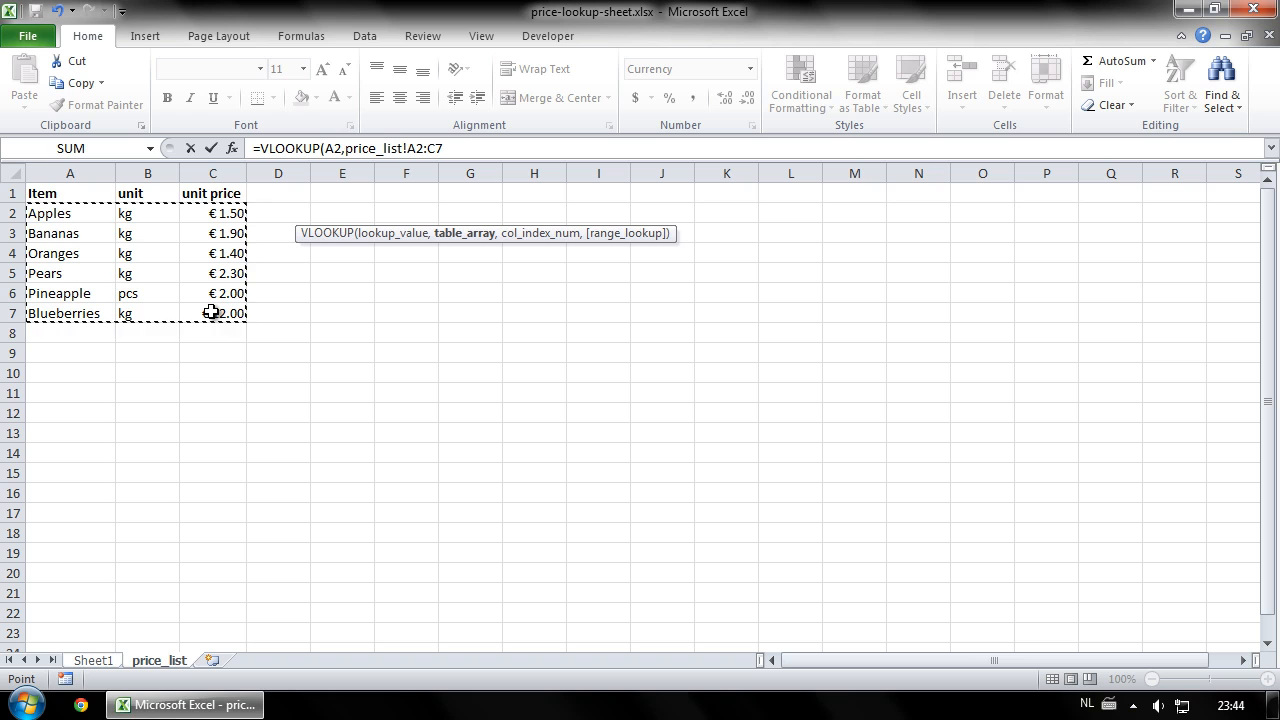
{"action": "type", "text": ","}
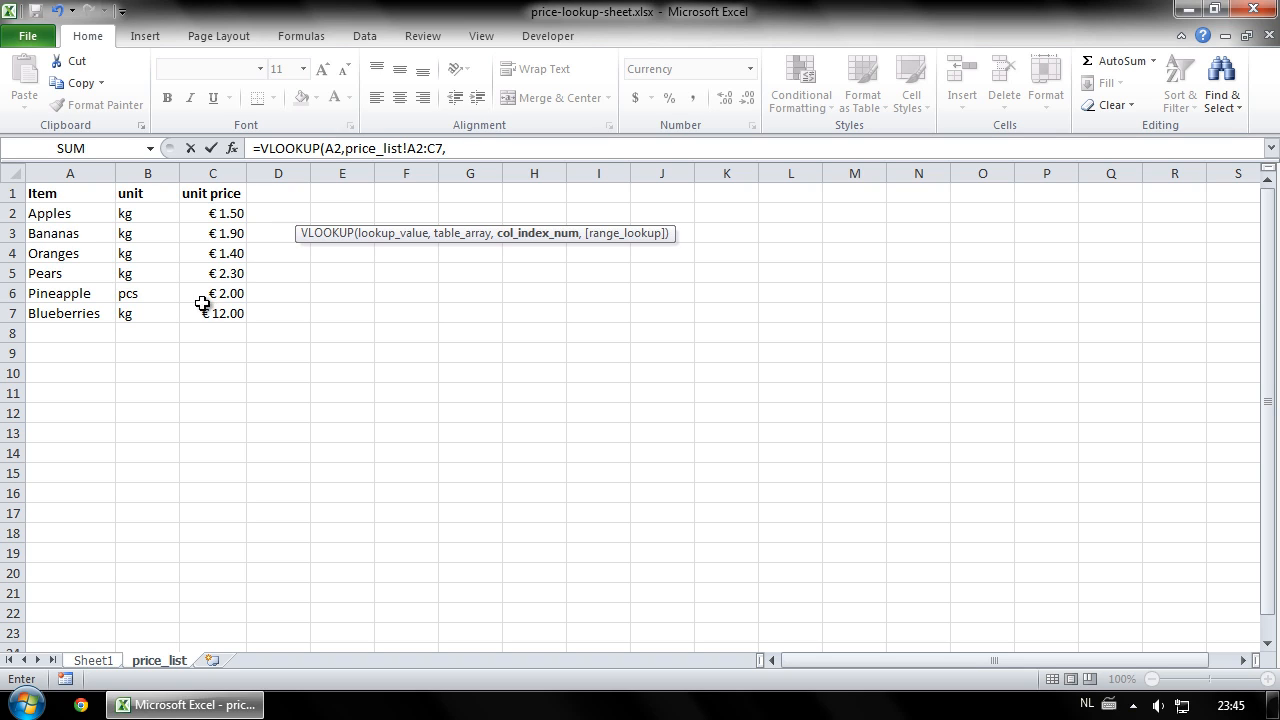
{"action": "mouse_move", "coordinate": [216, 216]}
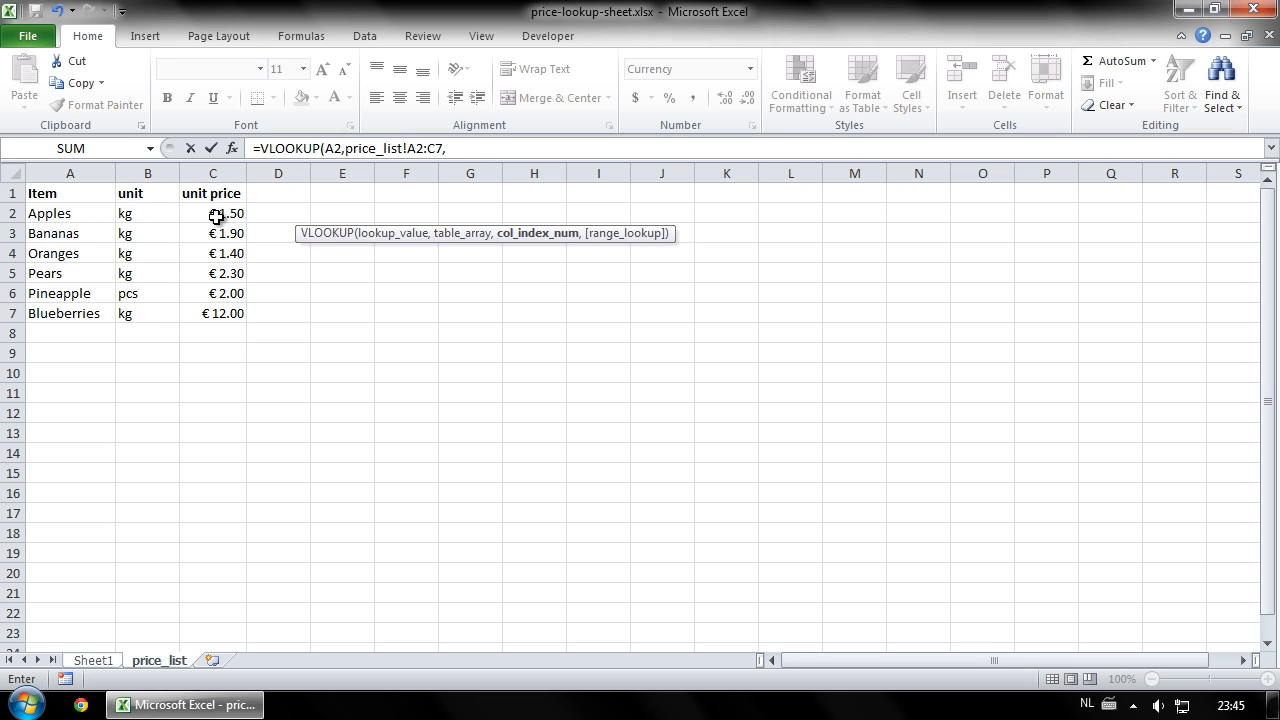
Step: Return column 3 with FALSE exact match so D2 shows €1.40
{"action": "type", "text": "3"}
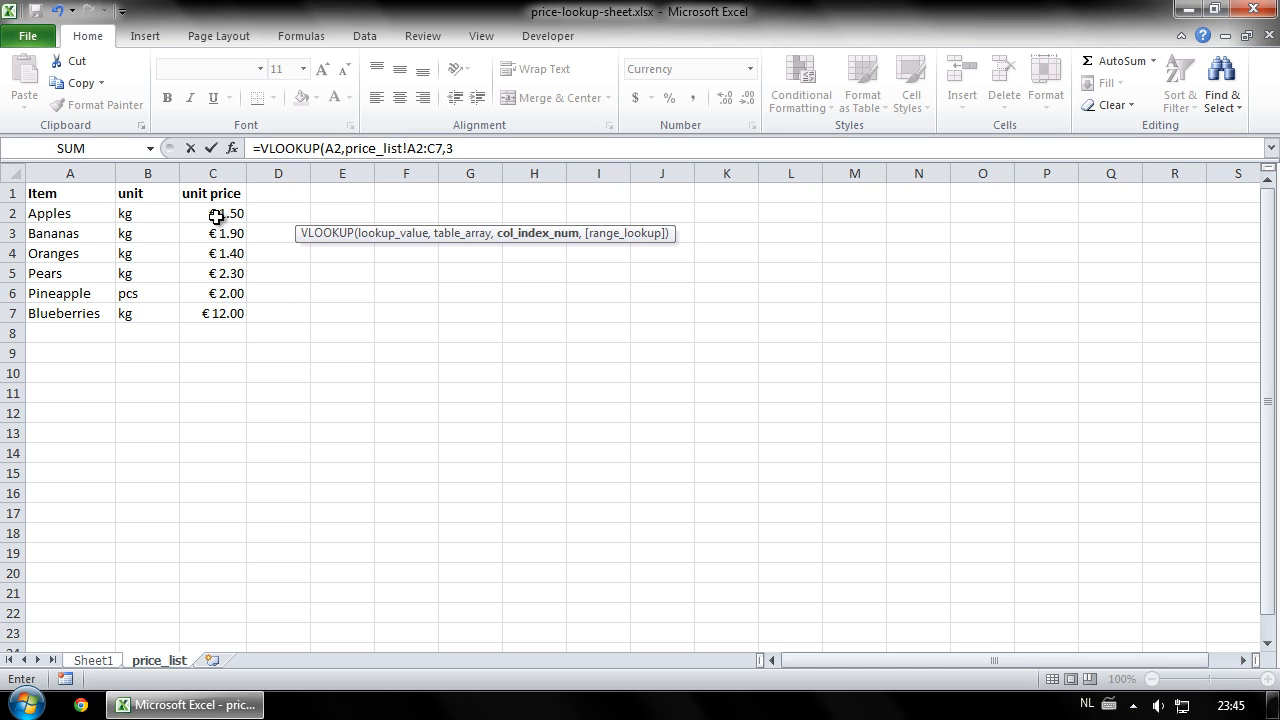
{"action": "type", "text": ","}
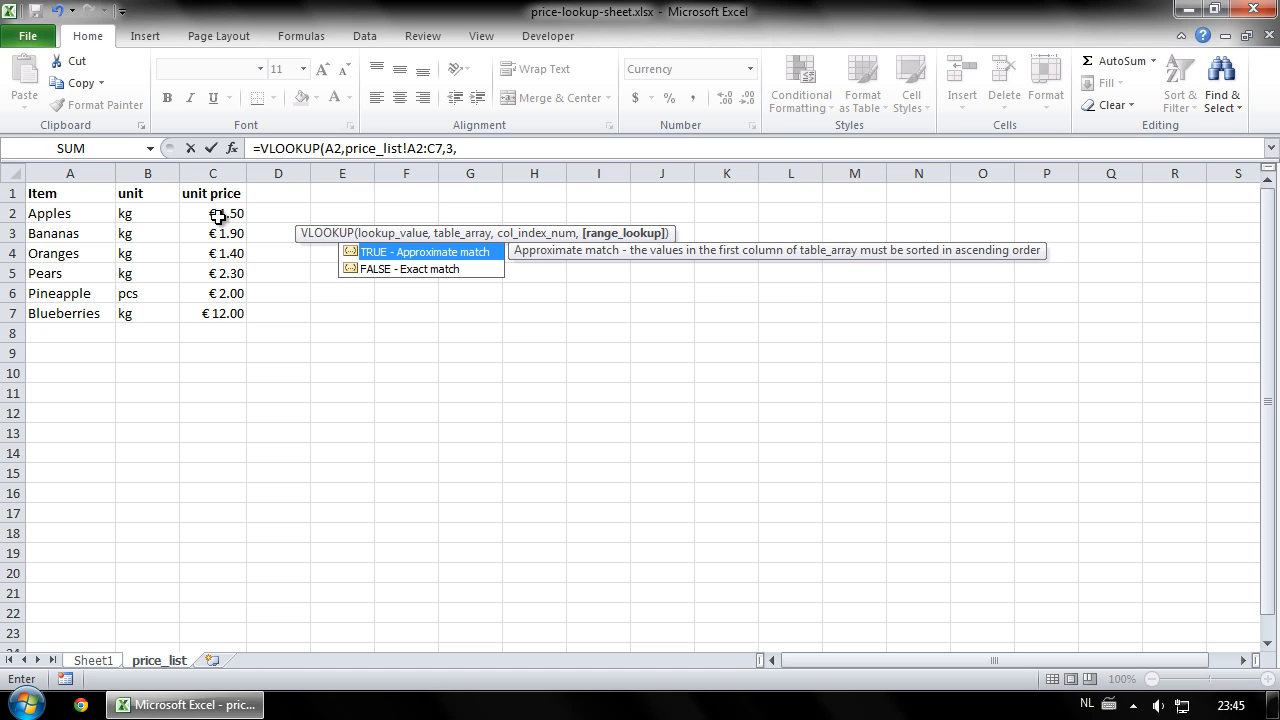
{"action": "type", "text": "FA"}
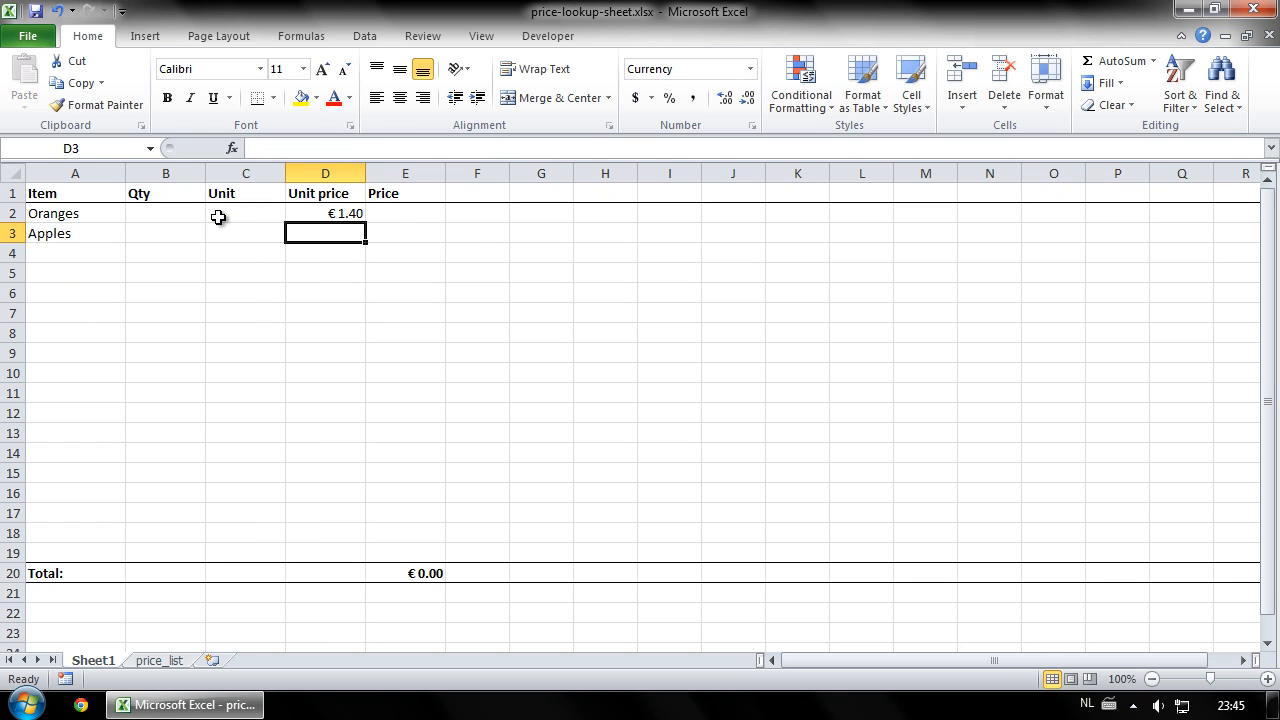
Step: Check the D2 formula, then show the six-fruit dropdown list on cell A2
{"action": "left_click", "coordinate": [324, 212]}
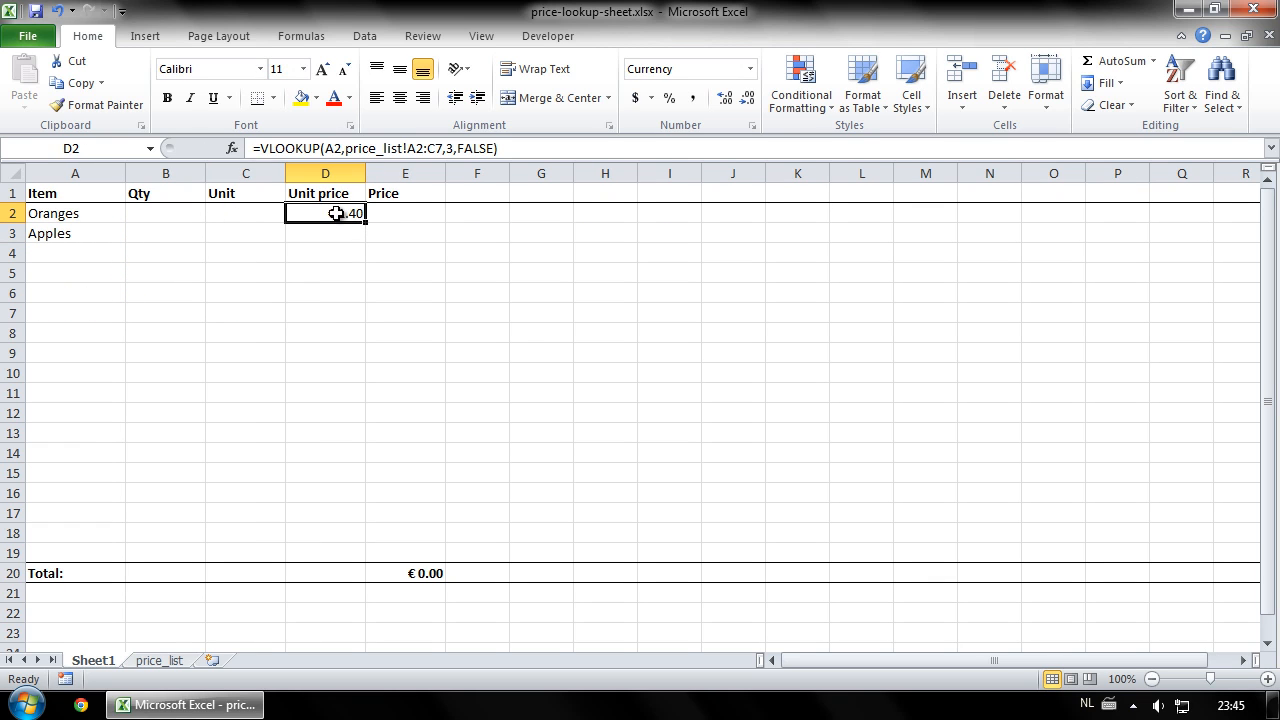
{"action": "left_click", "coordinate": [74, 212]}
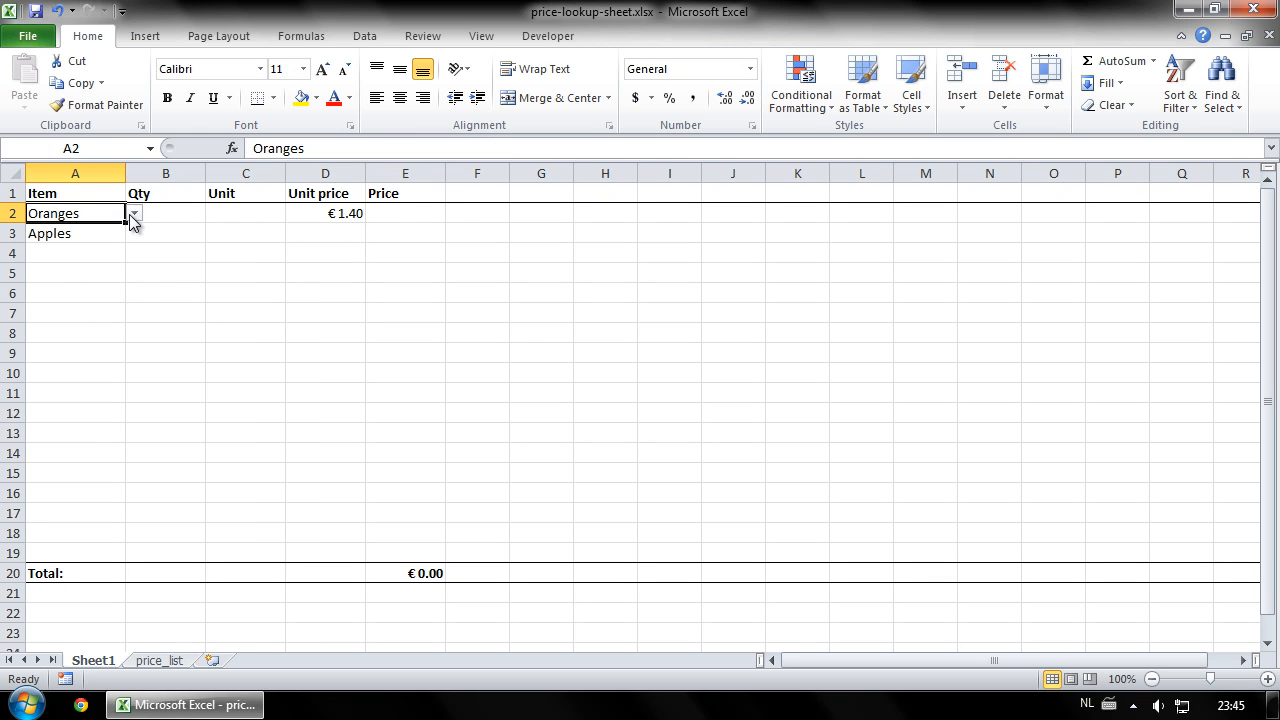
{"action": "left_click", "coordinate": [132, 212]}
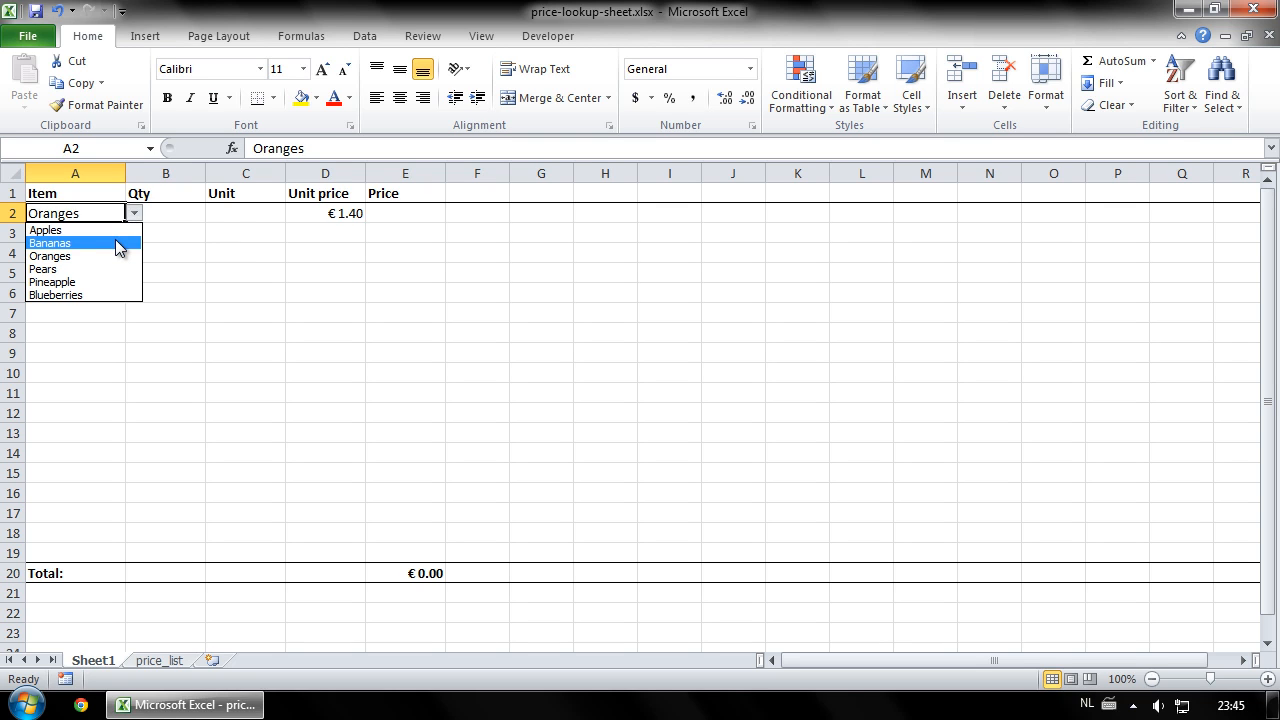